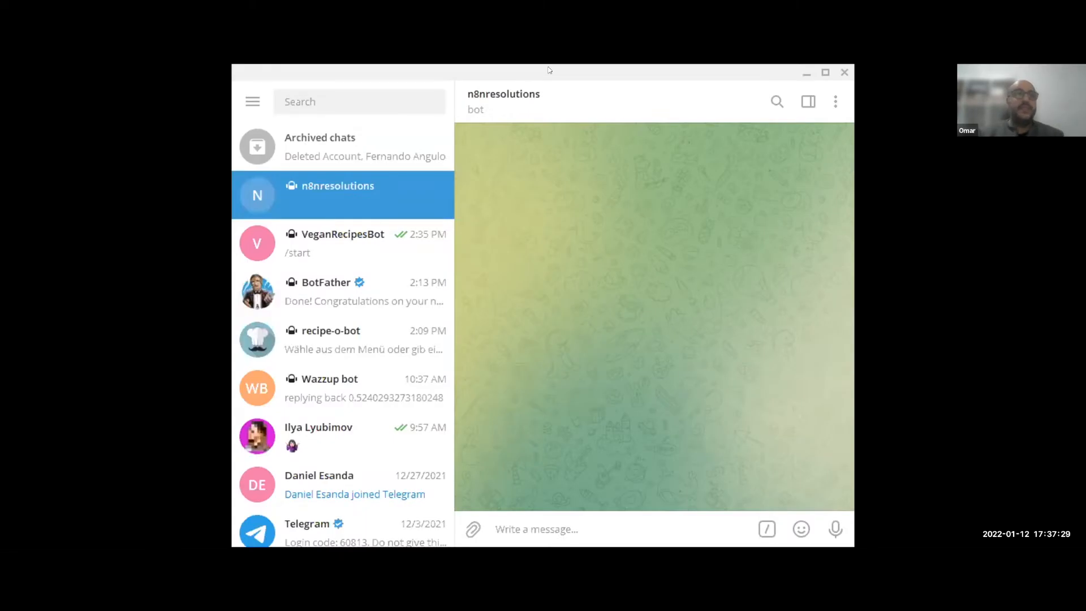
mouse_move(536, 518)
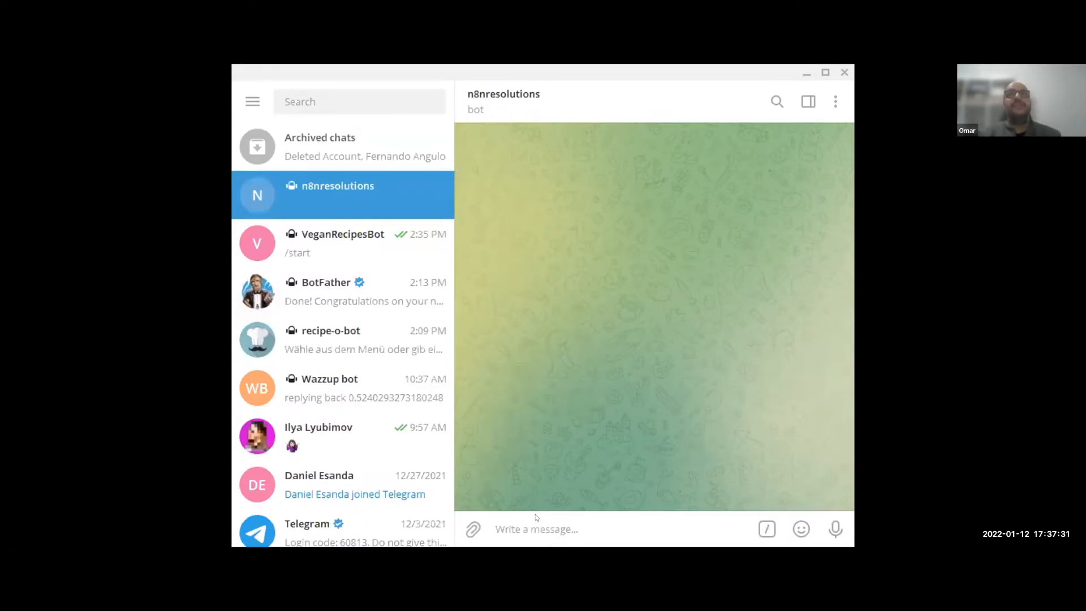
- Send /start to the n8nresolutions bot to get its welcome message
type("/start")
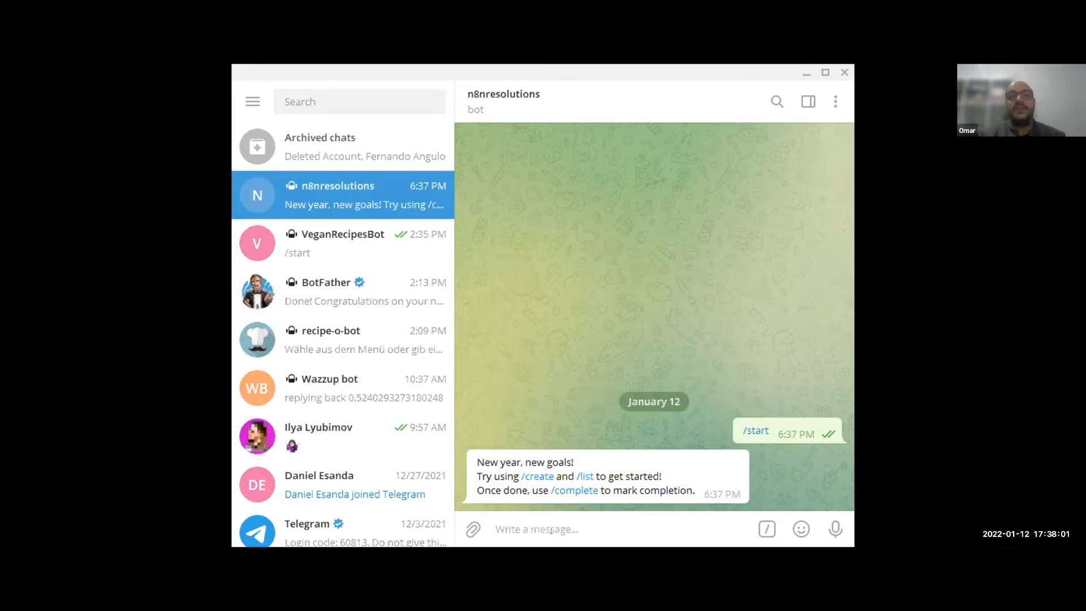
- Send /create and follow the bot's link to the 'Set your 2022 goals' form
type("/create")
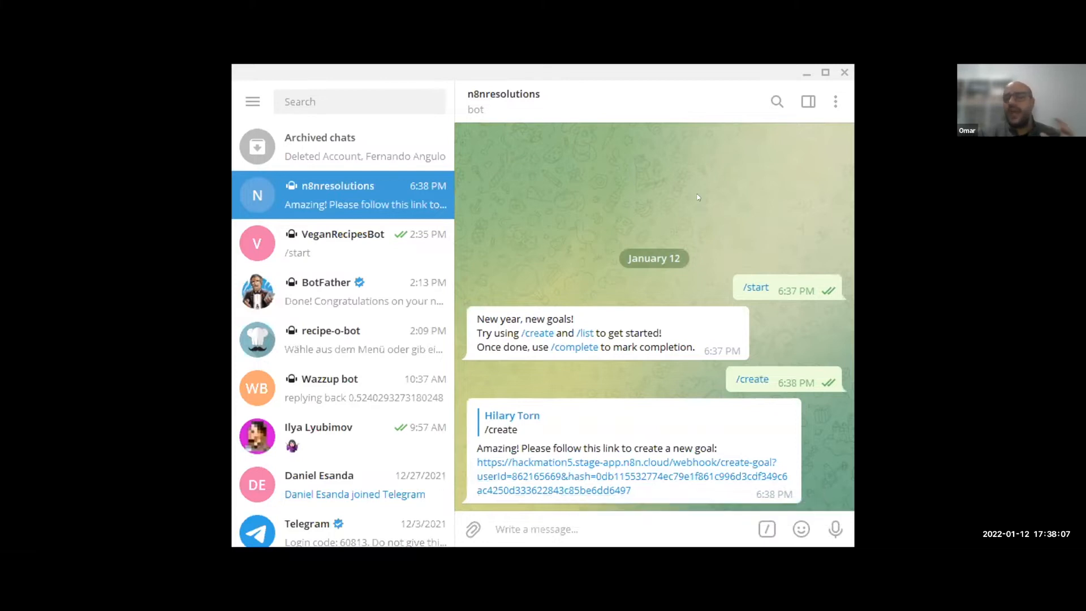
mouse_move(609, 467)
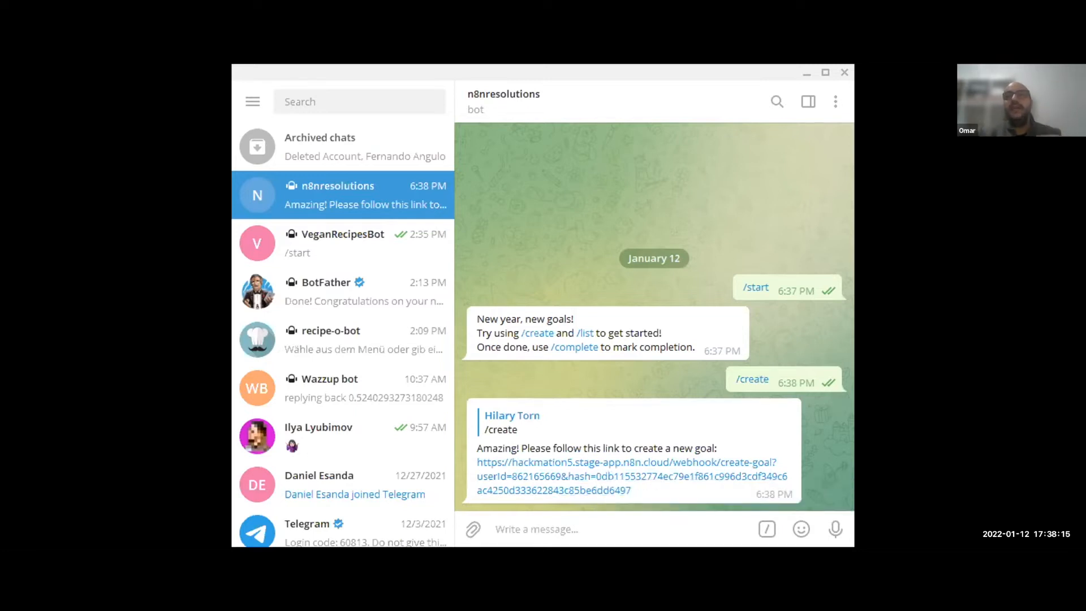
left_click(627, 469)
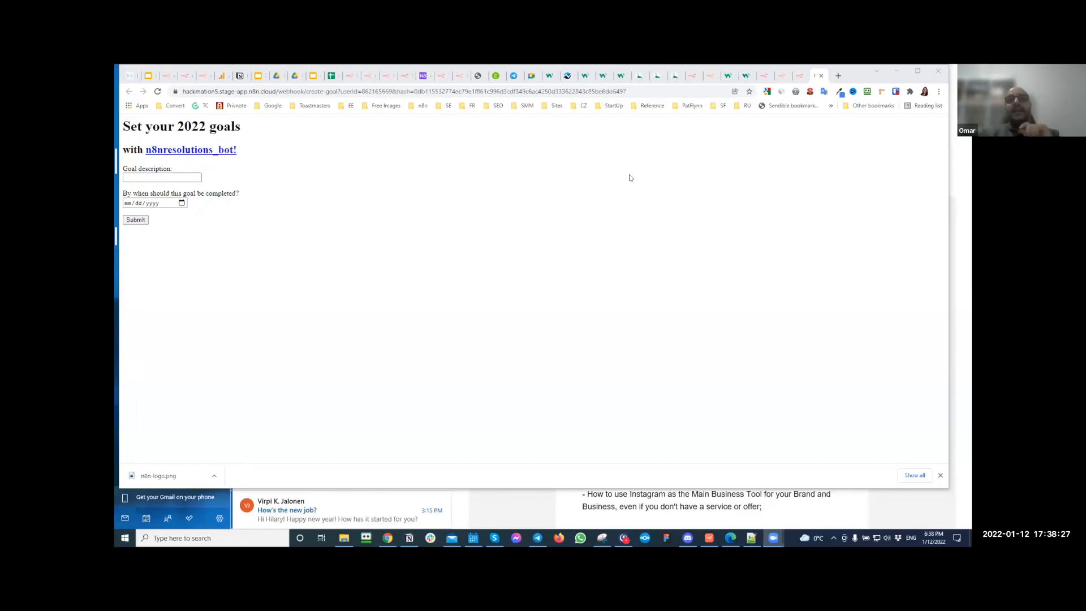
mouse_move(241, 211)
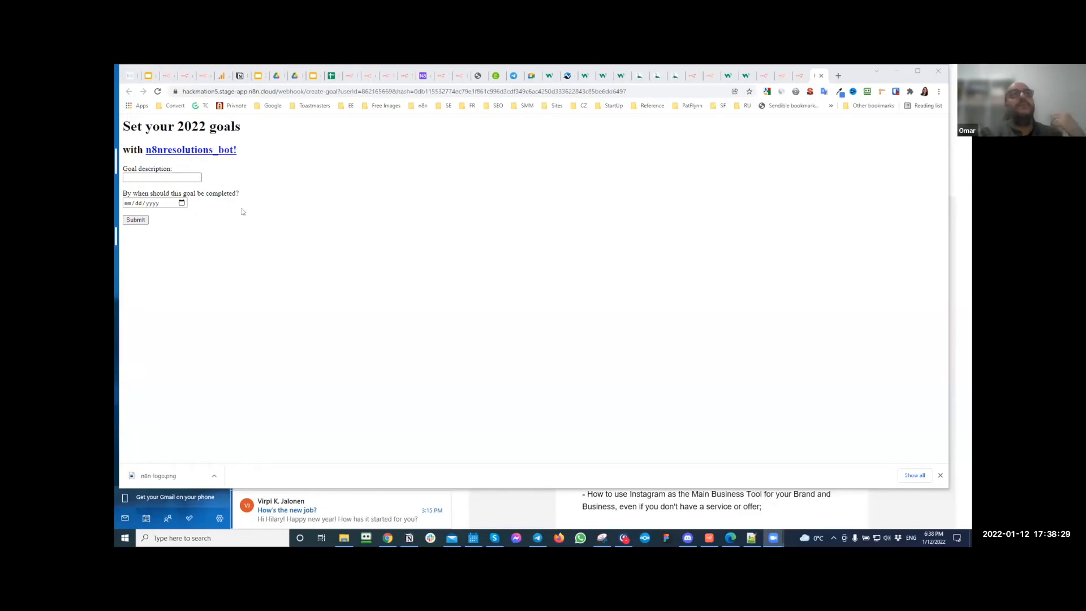
- Submit the goal 'my goal' due January 27, 2022, then return to Telegram
type("my")
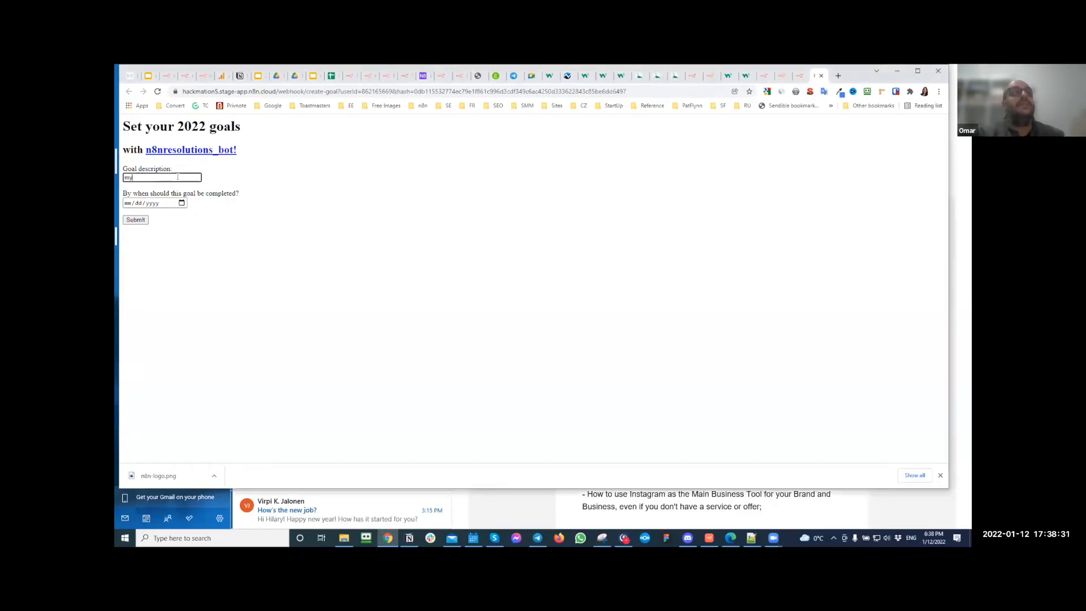
type("y goal")
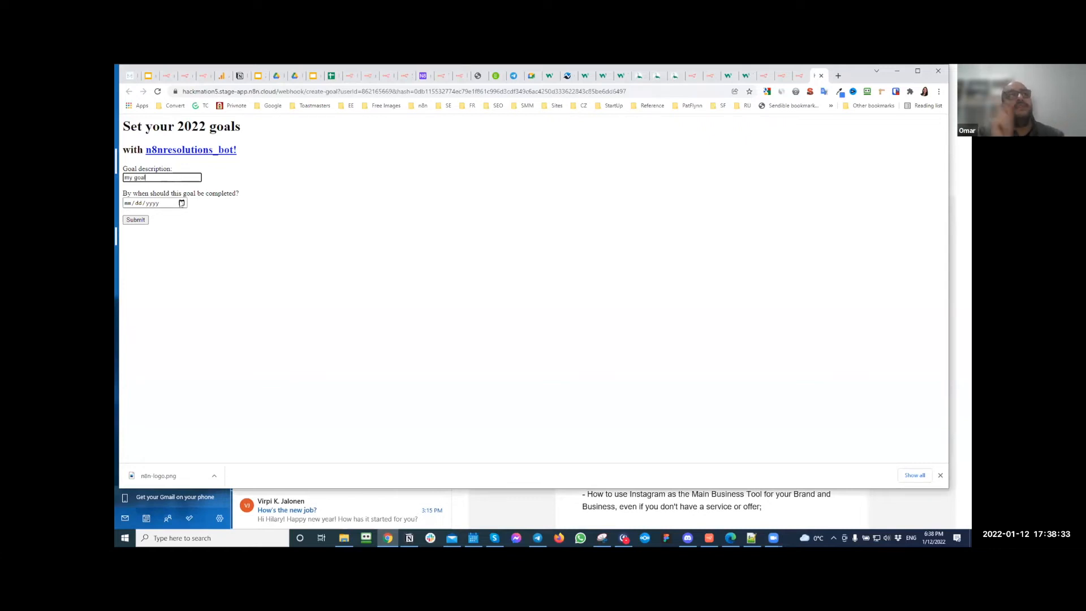
left_click(182, 203)
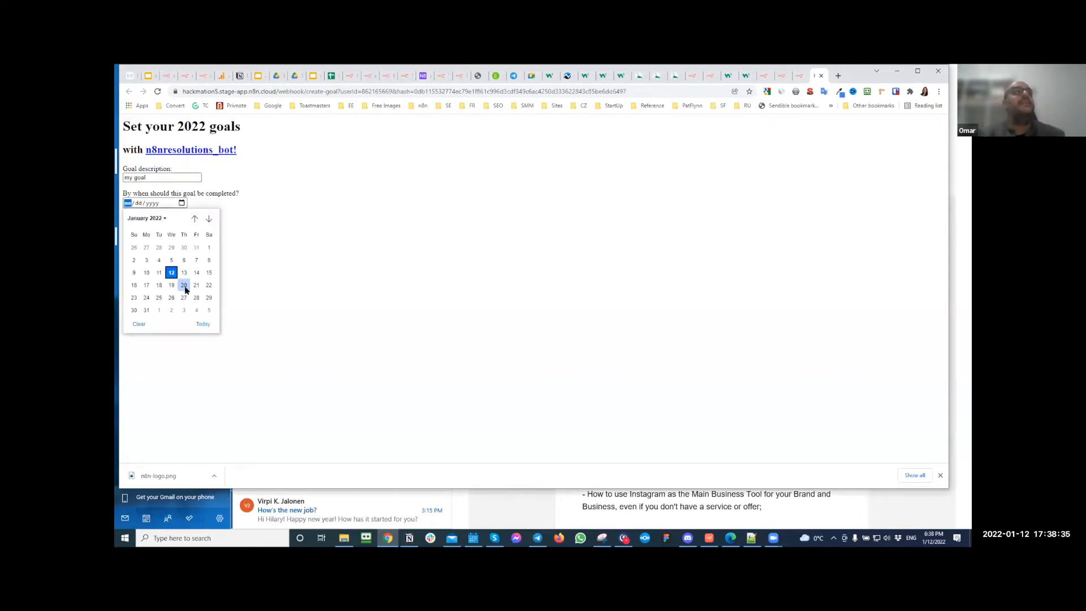
left_click(183, 297)
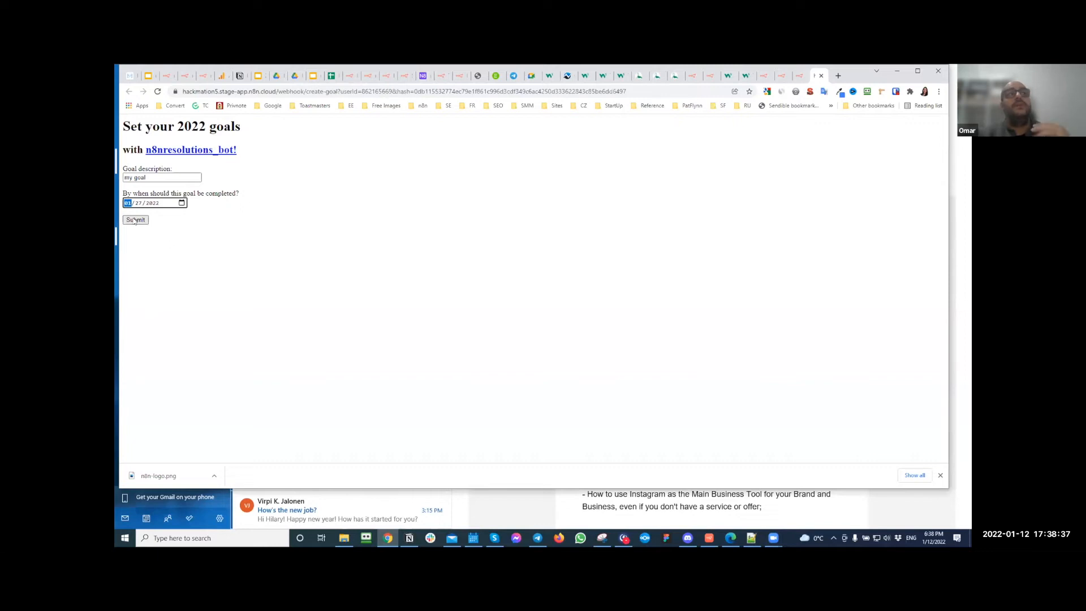
left_click(135, 220)
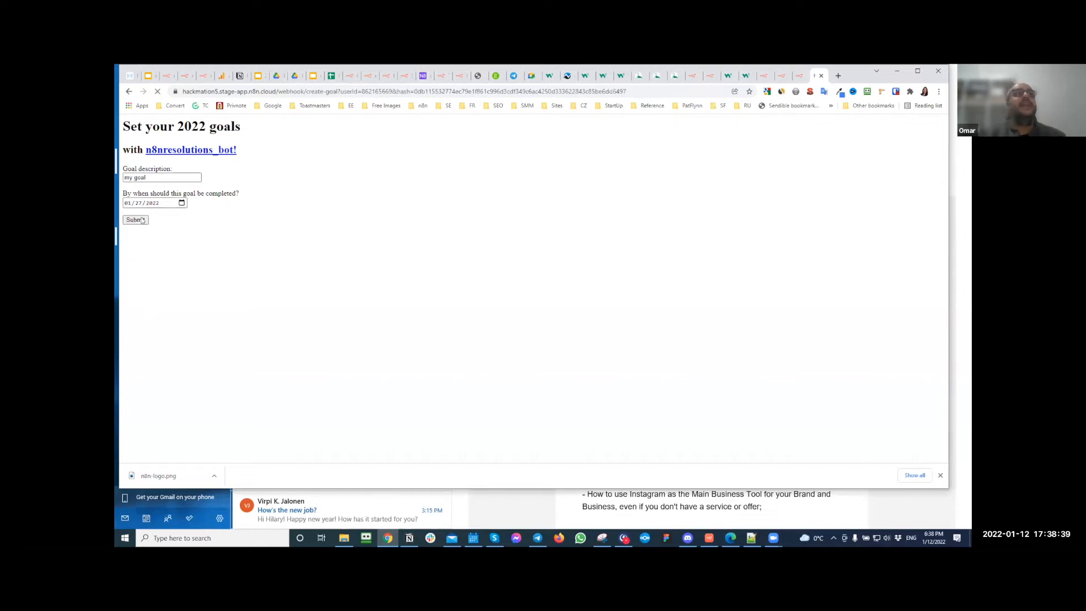
left_click(135, 219)
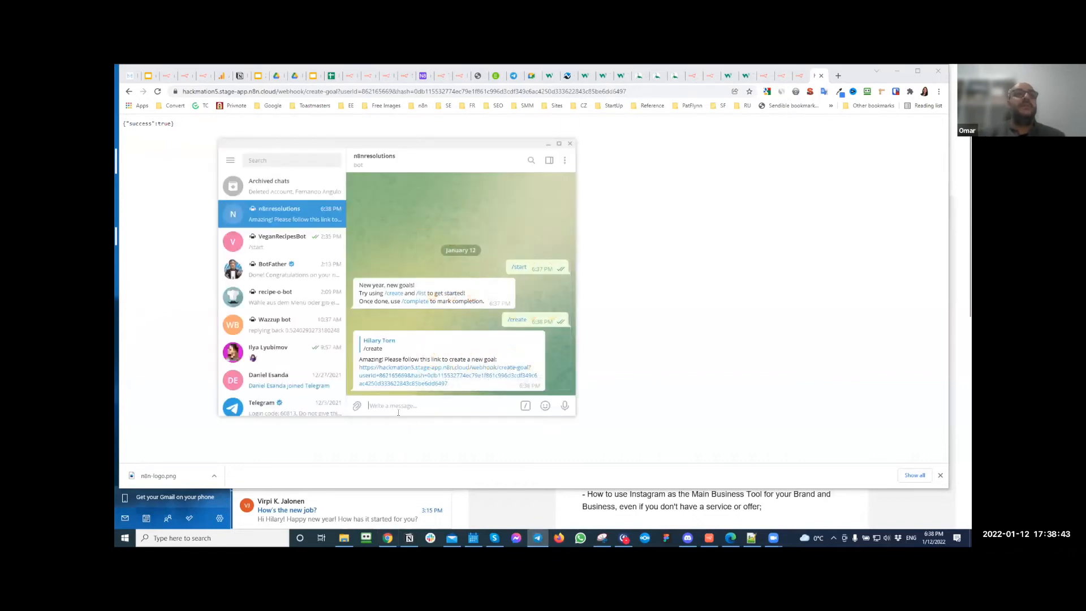
- Send /list to show goals '16) my goal' and '13) Create Estonian flashcards with n8n'
type("/")
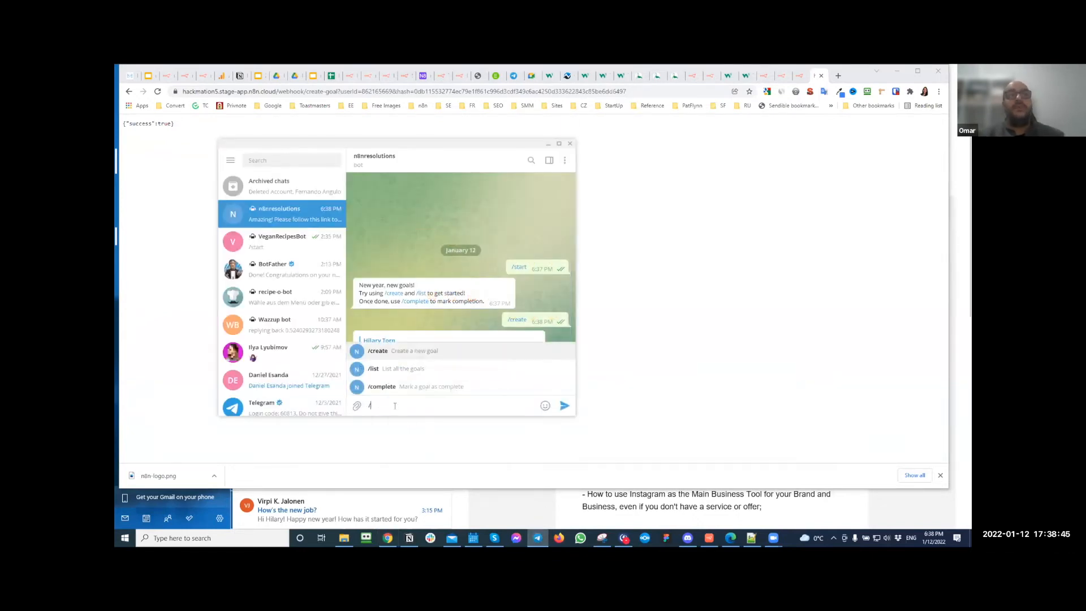
left_click(373, 368)
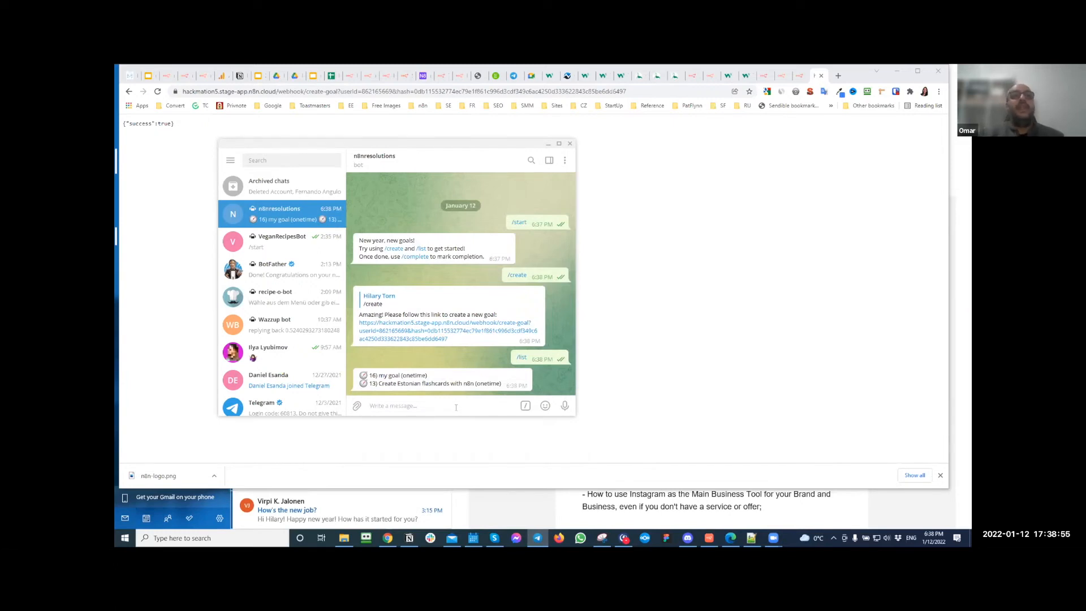
type("/complete")
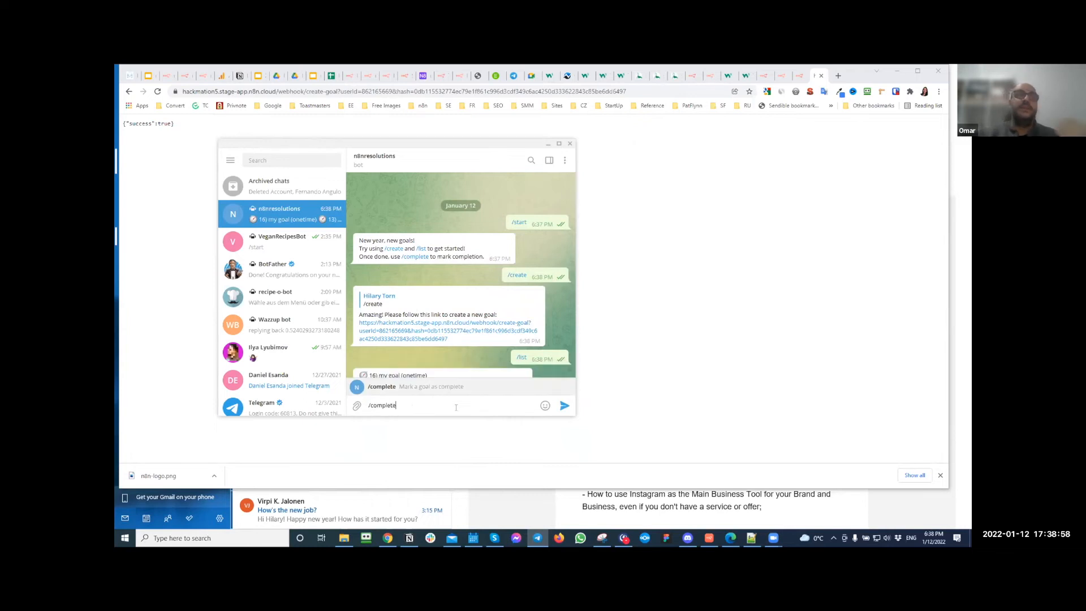
- Mark goal 16 complete with '/complete 16', getting the 'Amazing! Good job' reply
left_click(564, 405)
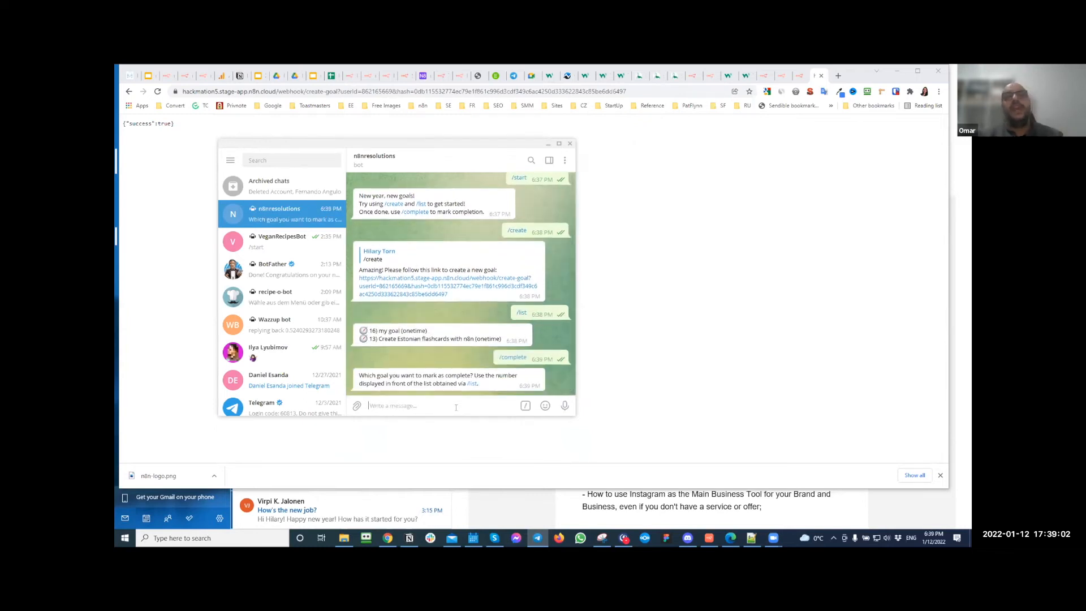
type("16")
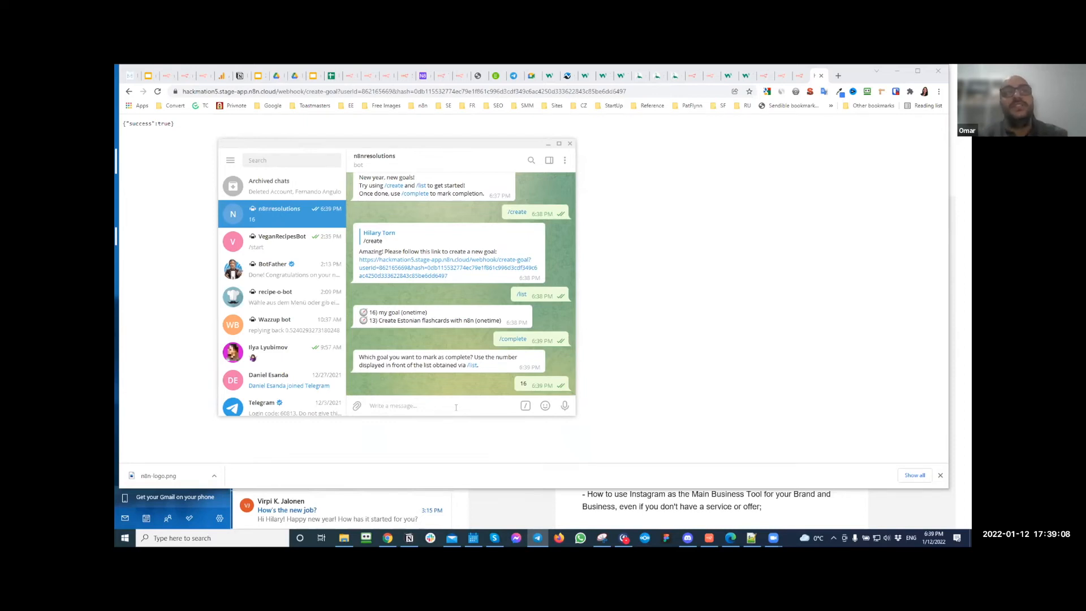
type("n")
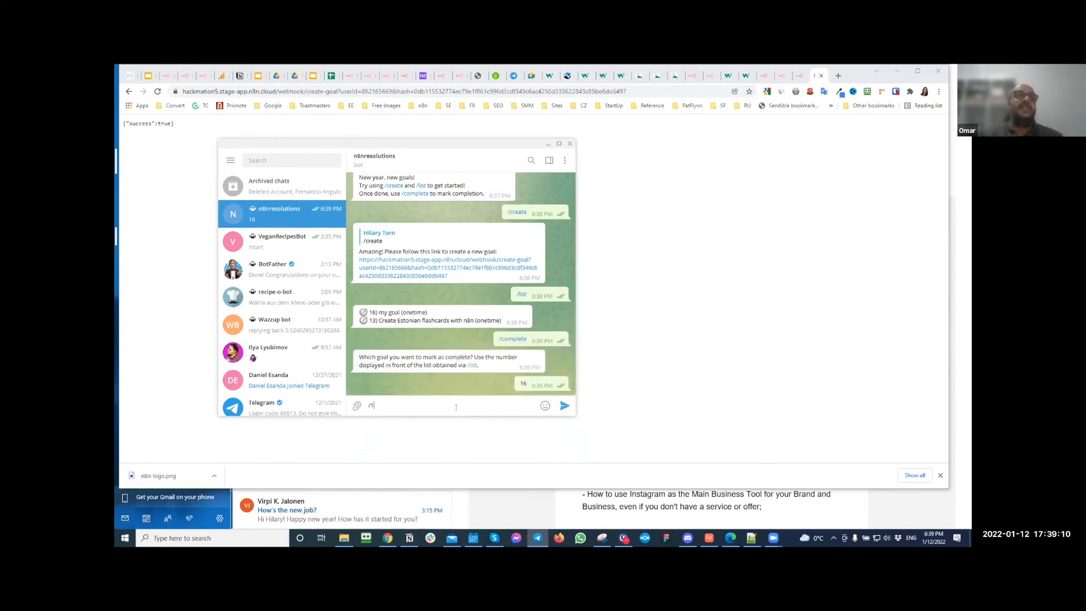
type("/complete 16")
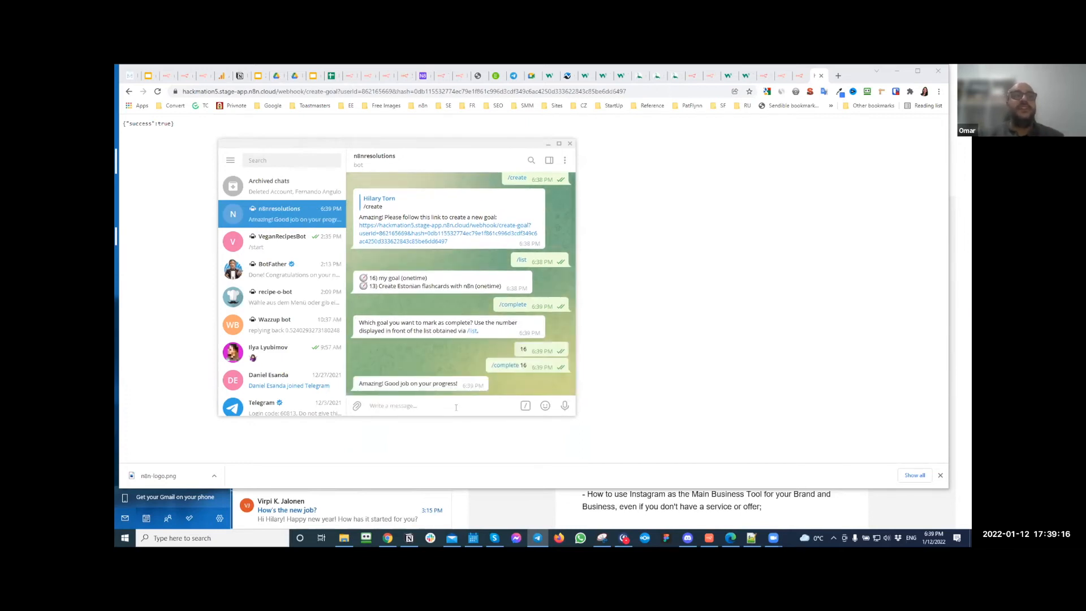
type("/list")
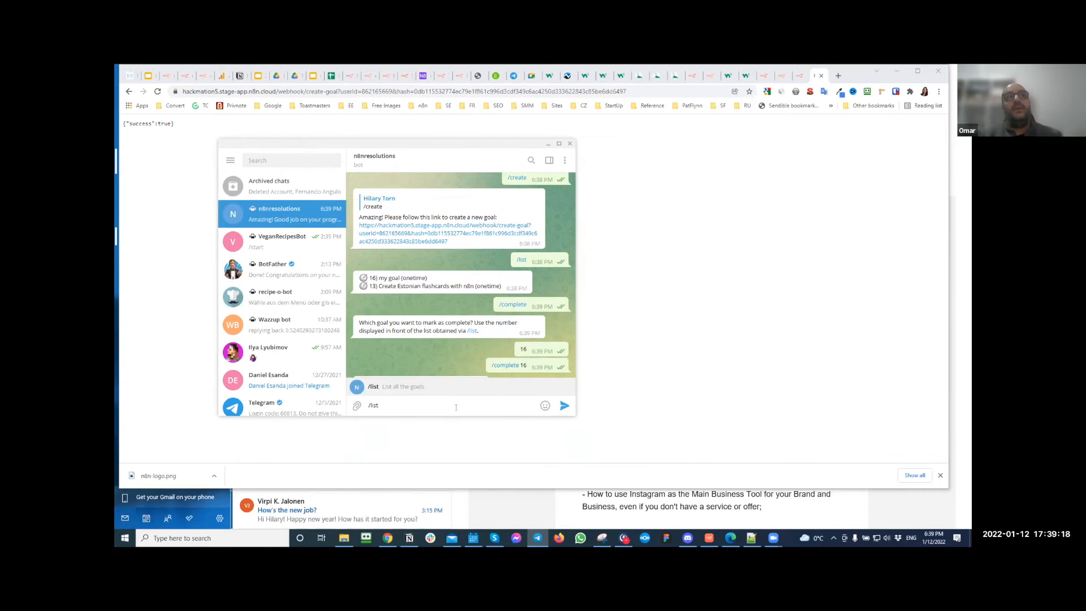